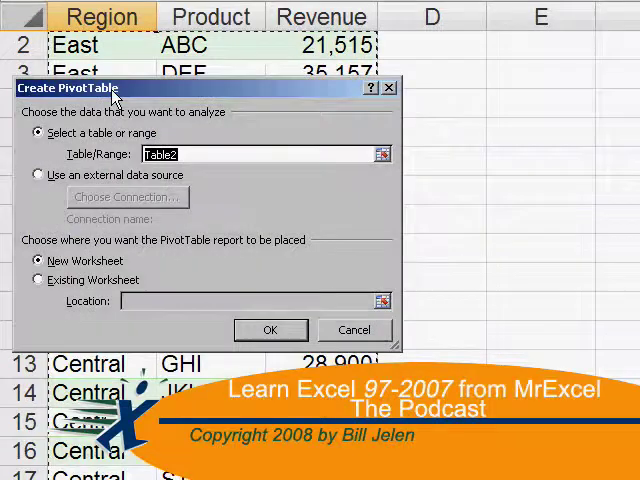
# Create a PivotTable from the data on a new worksheet.
pyautogui.click(270, 330)
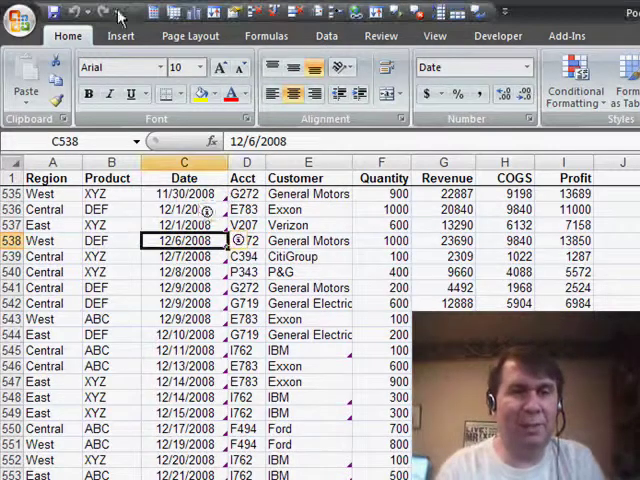
pyautogui.click(120, 34)
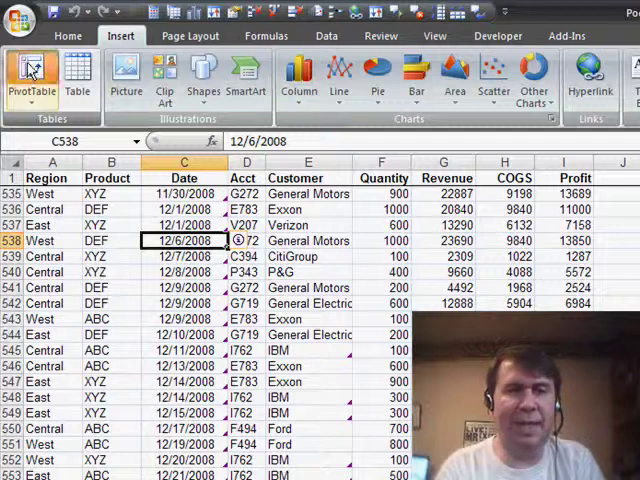
pyautogui.click(28, 72)
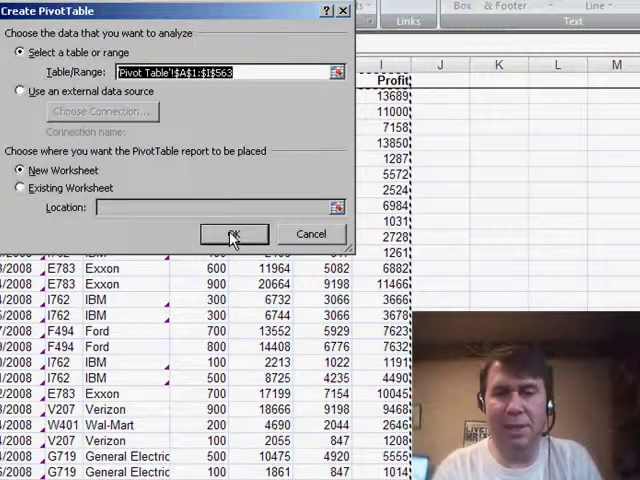
pyautogui.click(234, 234)
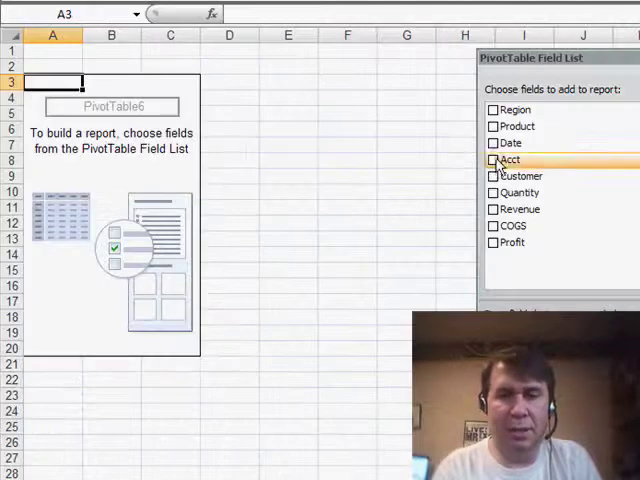
# Add Date as row labels and Revenue as the summed values.
pyautogui.click(492, 142)
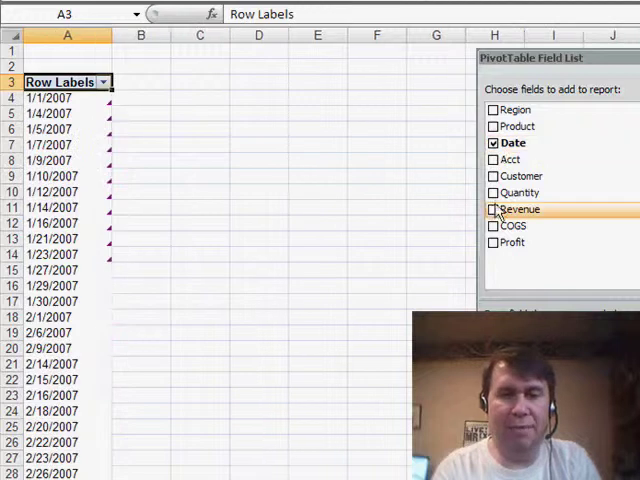
pyautogui.click(492, 208)
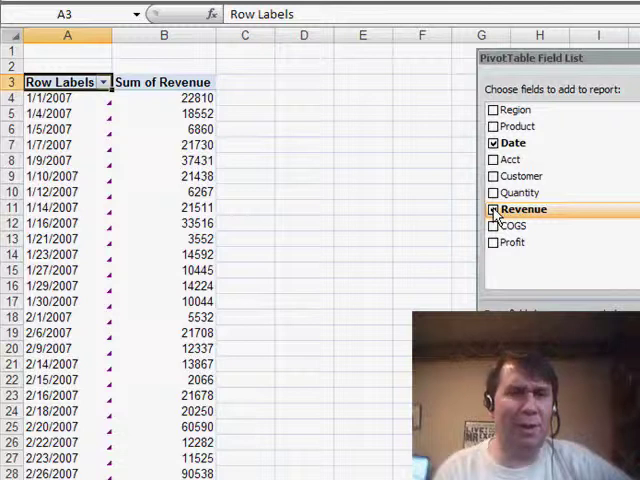
# Choose Months, Quarters and Years in the Grouping dialog for a selected pivot date.
pyautogui.click(492, 208)
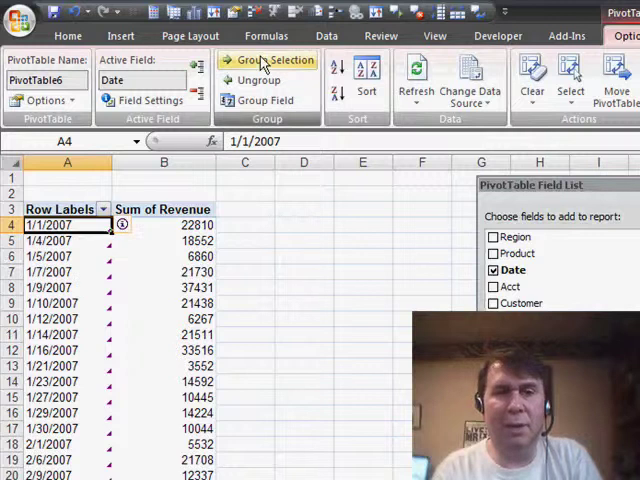
pyautogui.click(272, 60)
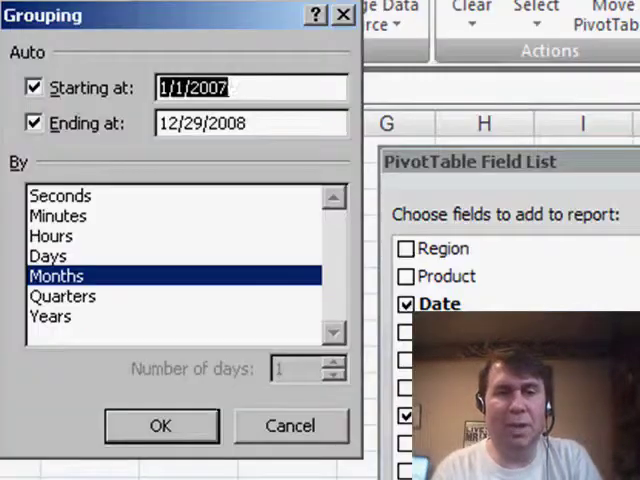
pyautogui.moveTo(90, 220)
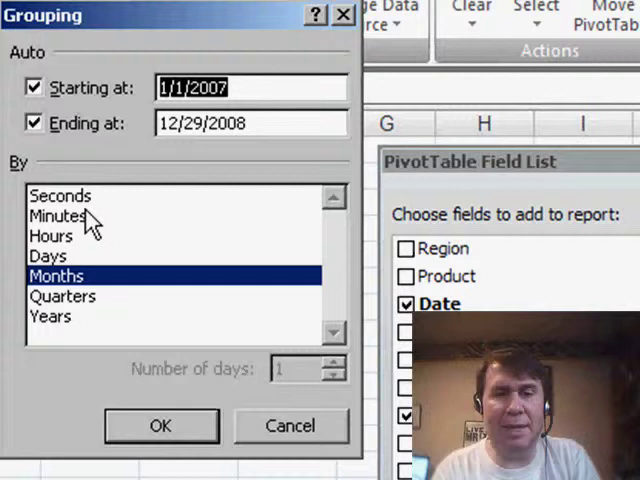
pyautogui.click(64, 296)
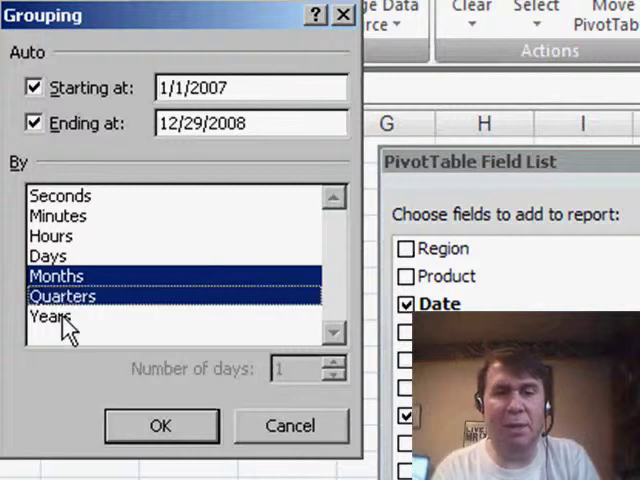
pyautogui.click(52, 316)
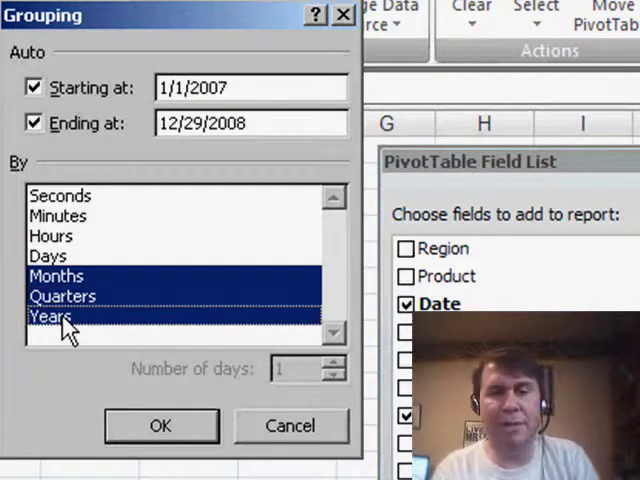
pyautogui.moveTo(140, 444)
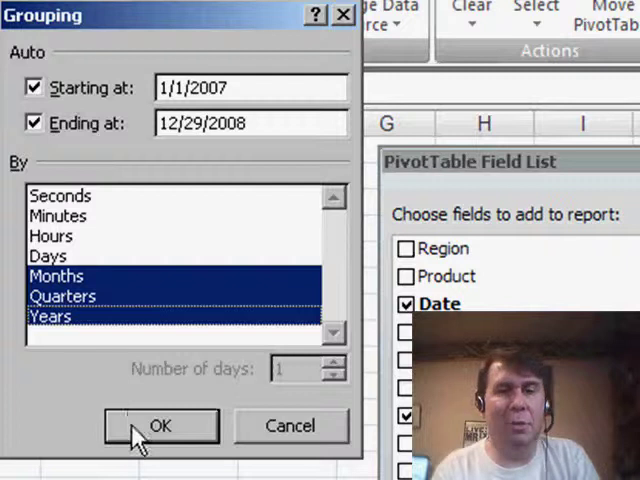
# Apply the grouping so quarters and months show in rows with 2007 and 2008 as columns.
pyautogui.click(160, 426)
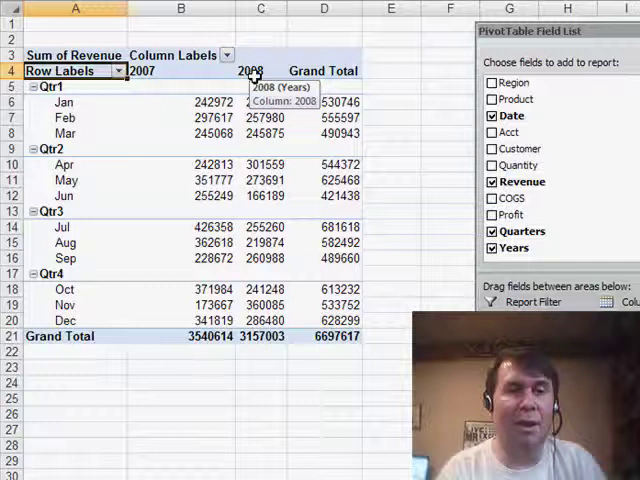
pyautogui.moveTo(82, 104)
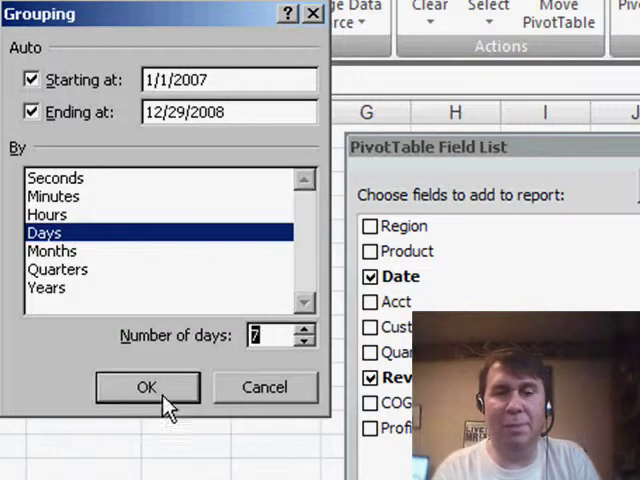
# Apply Days grouping with 7-day periods starting 1/1/2007.
pyautogui.click(148, 388)
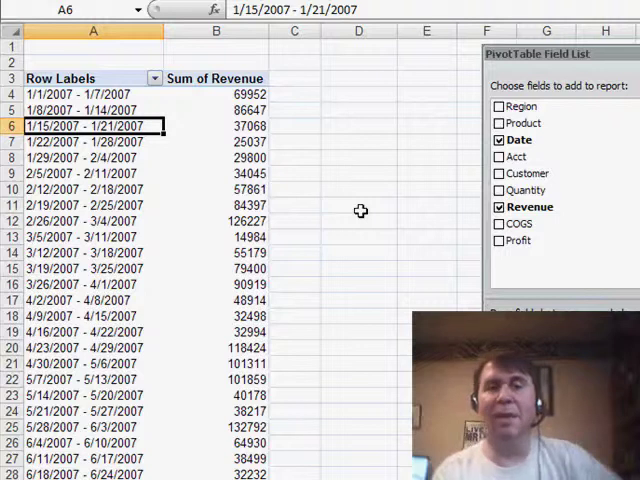